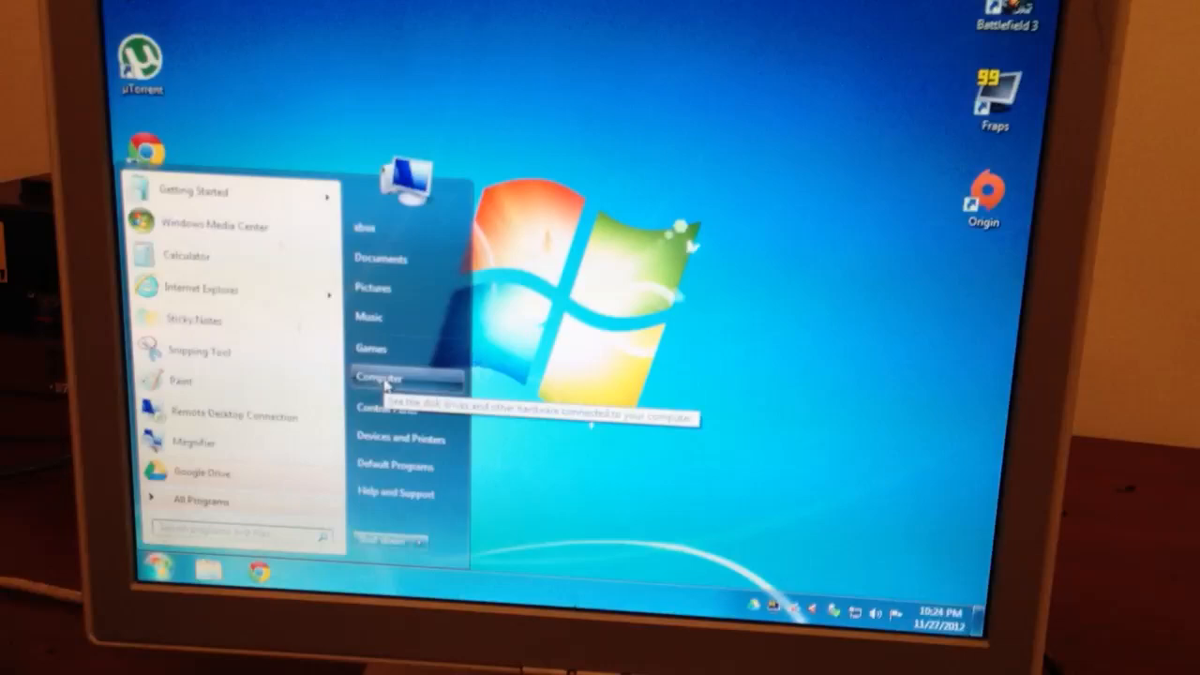
Open Computer from the Start menu to list the PC's drives
left_click(385, 375)
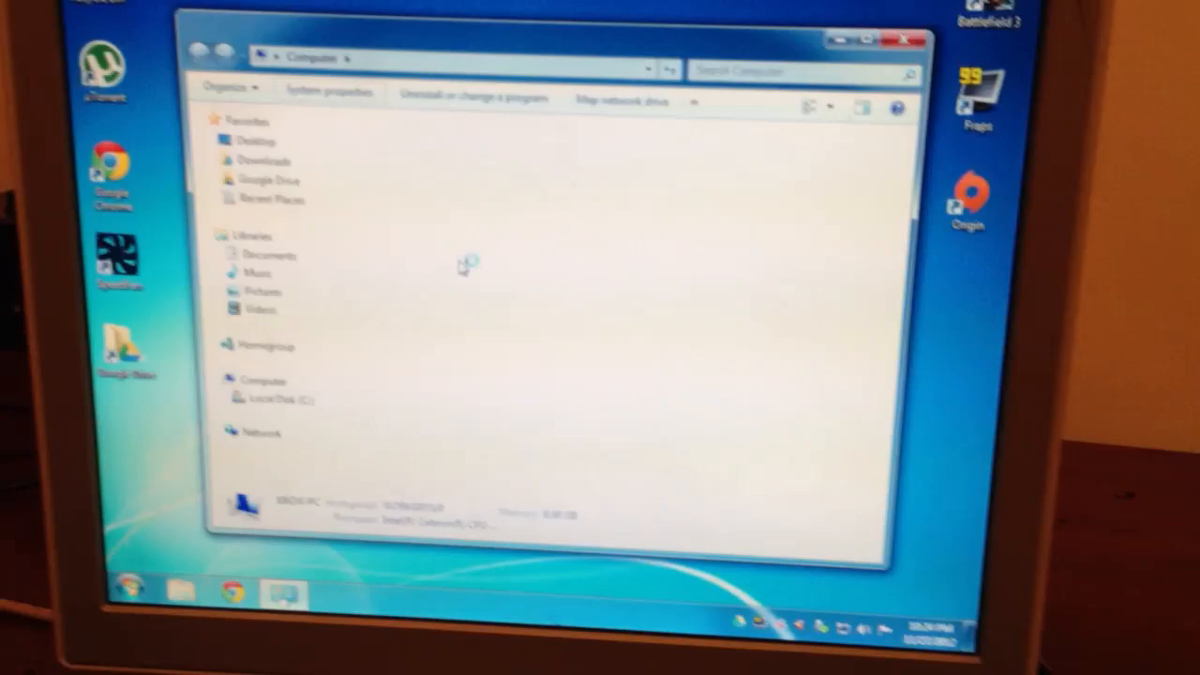
Go through System properties to the Windows Experience Index rating showing the 4.4 base score
left_click(327, 91)
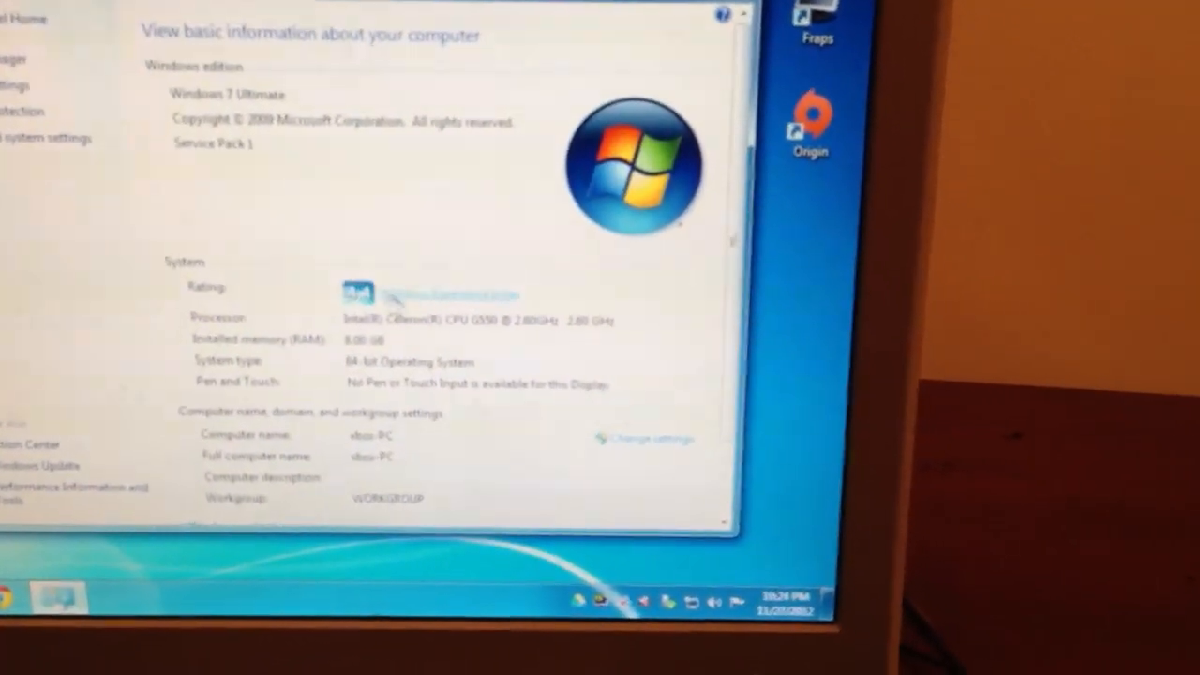
left_click(431, 293)
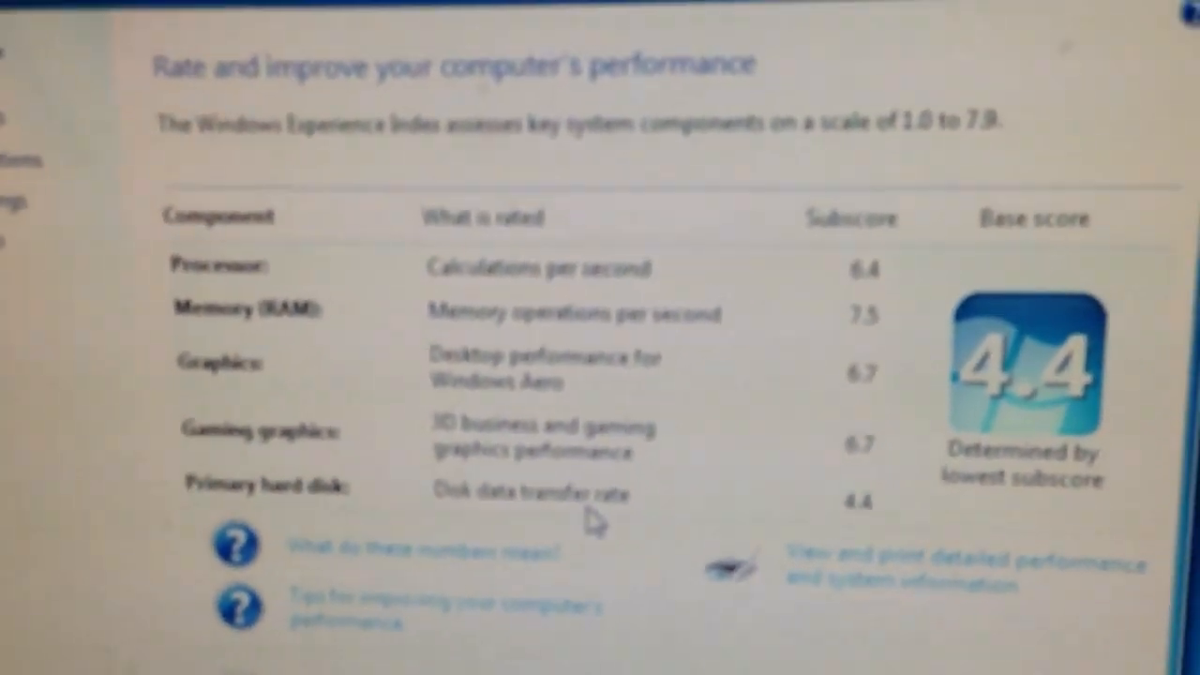